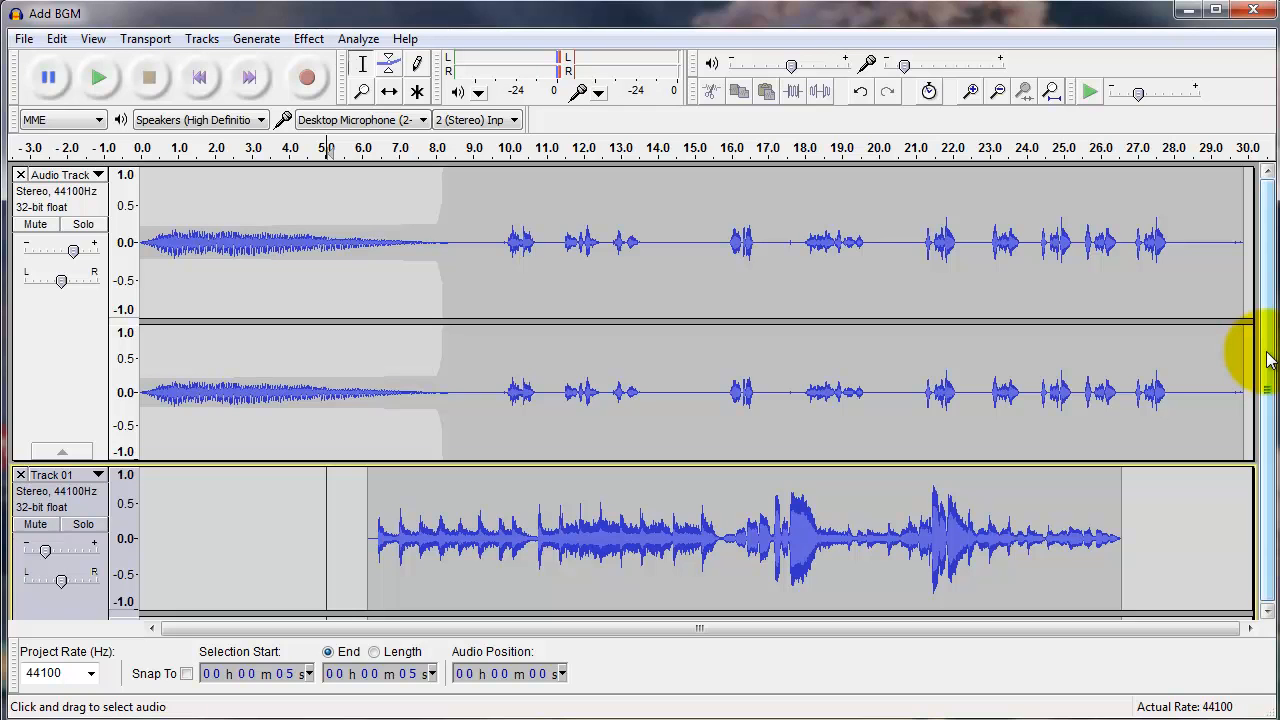
mouse_move(1079, 281)
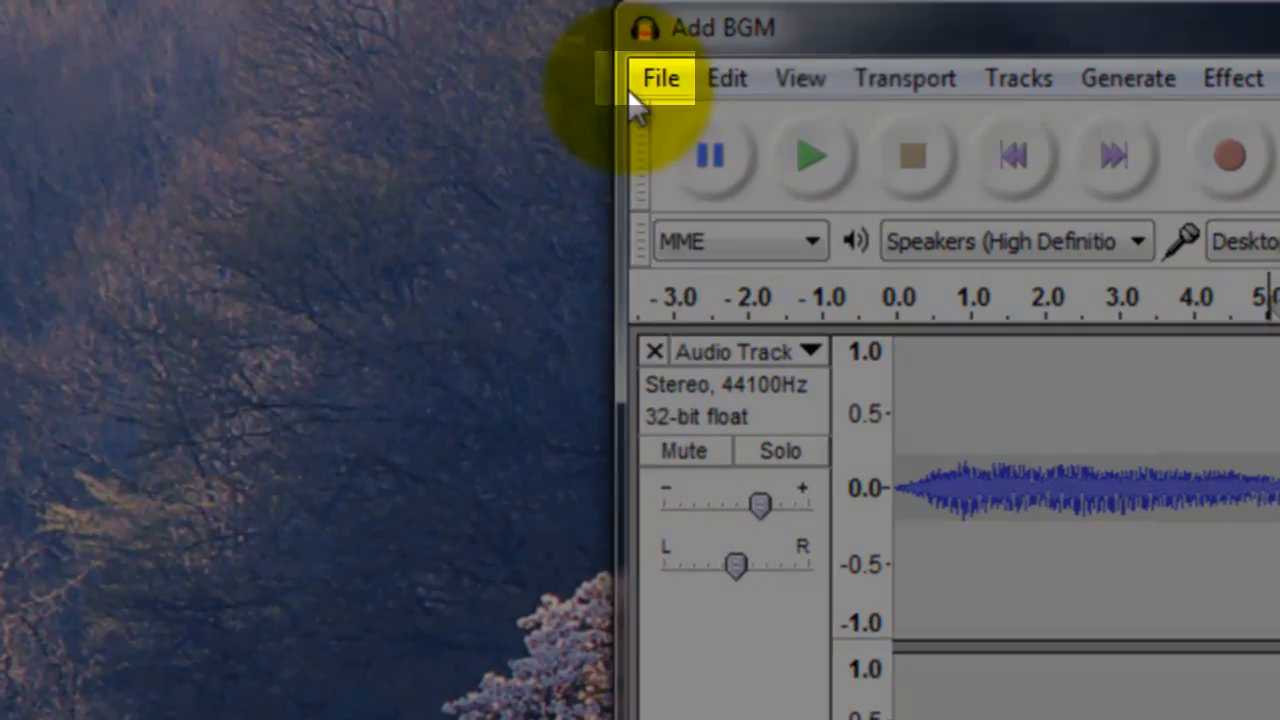
Step: Start an MP3 export of the project and name the file MultitrackMixdown
click(660, 78)
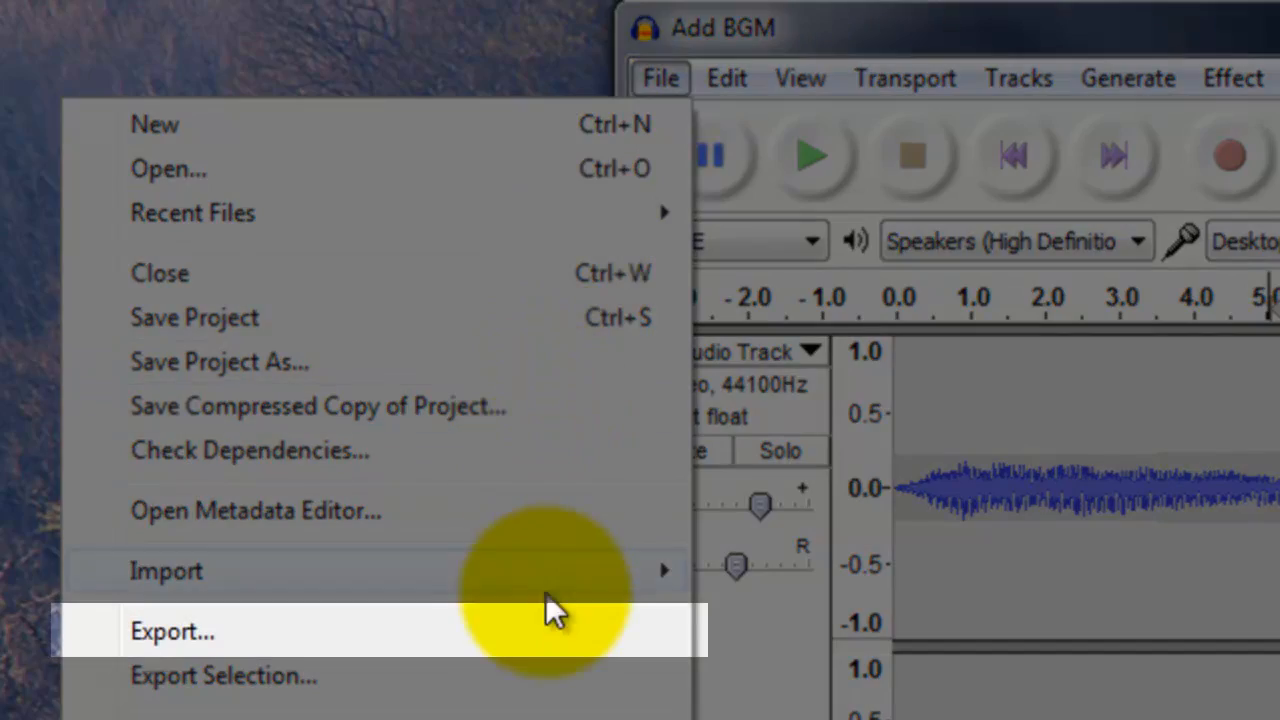
click(172, 631)
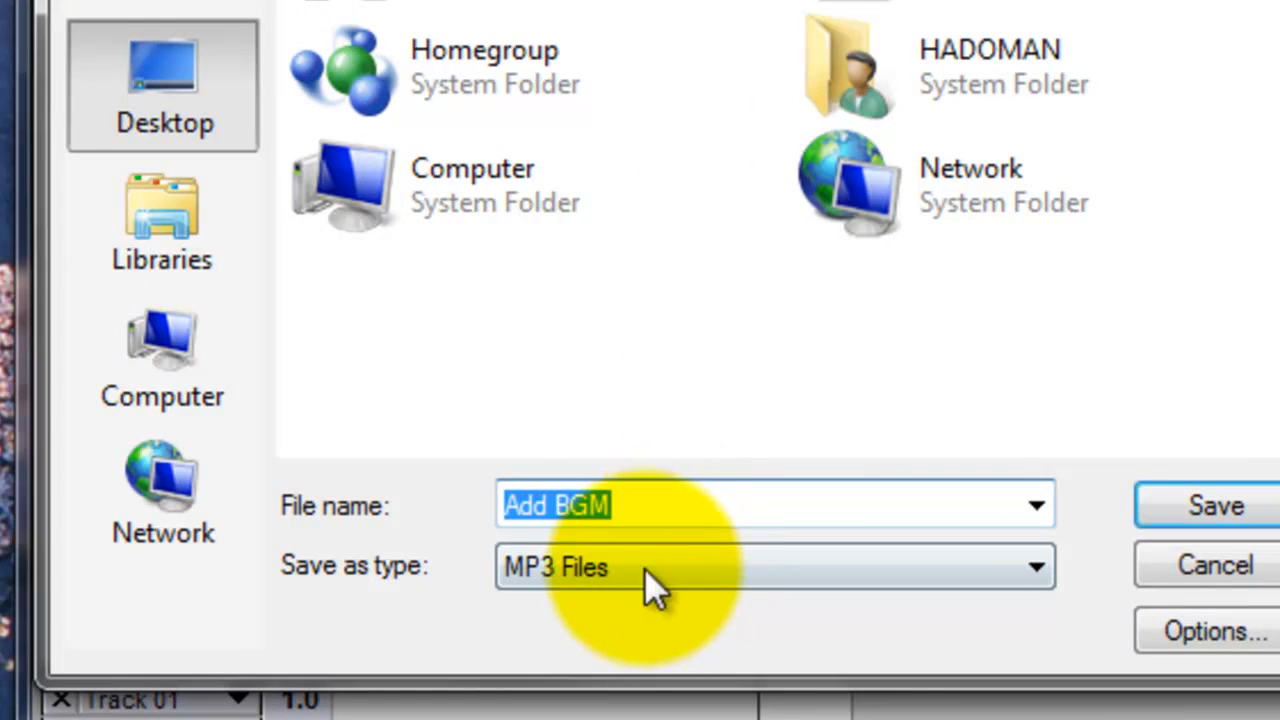
mouse_move(675, 505)
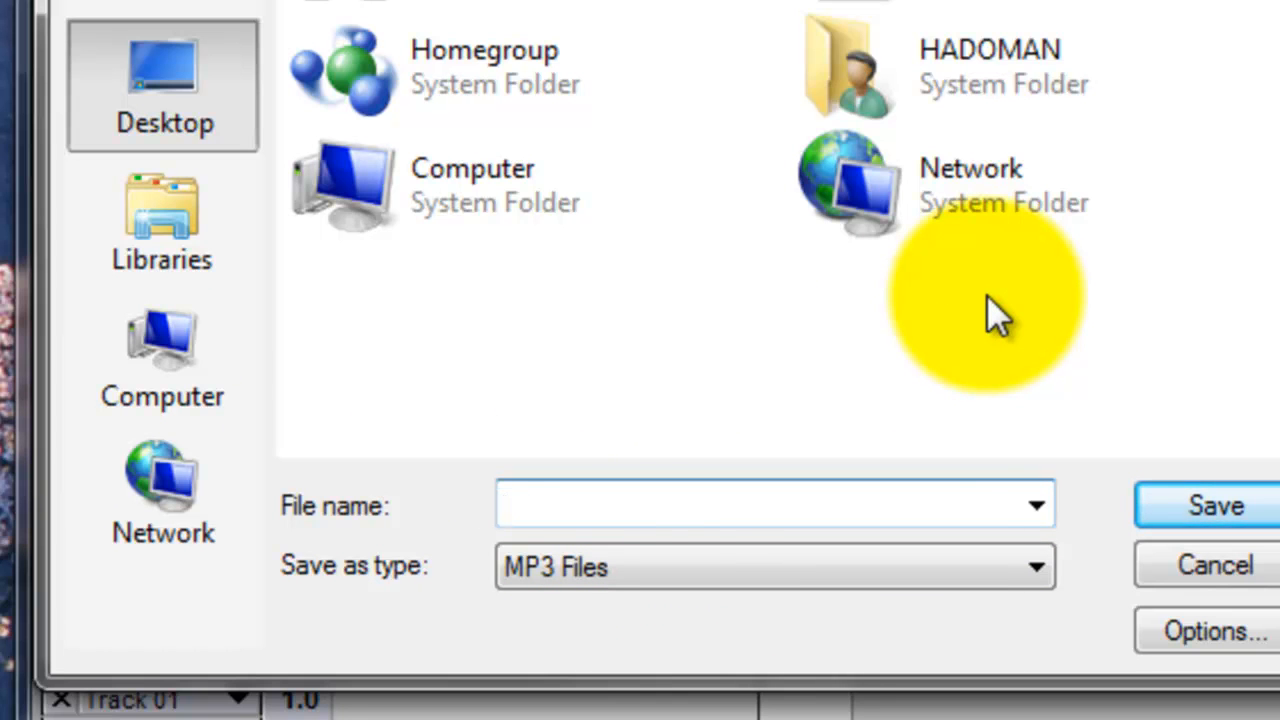
text(Multi)
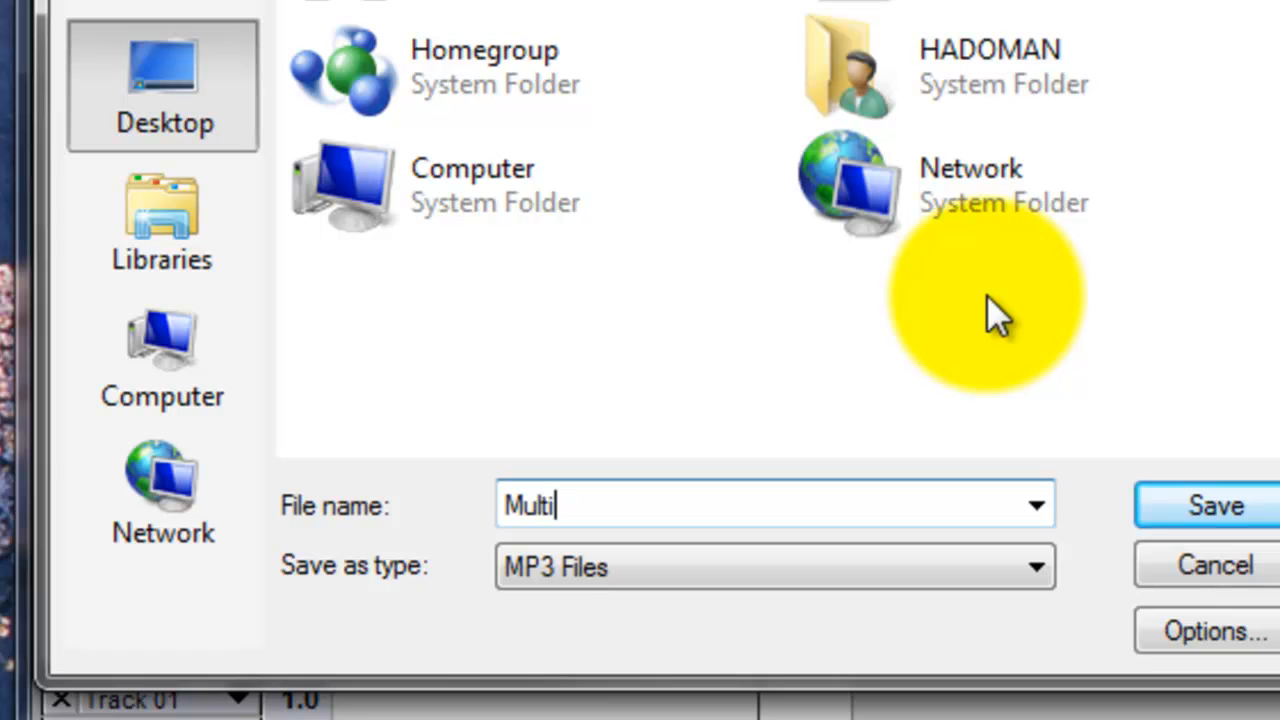
text(track)
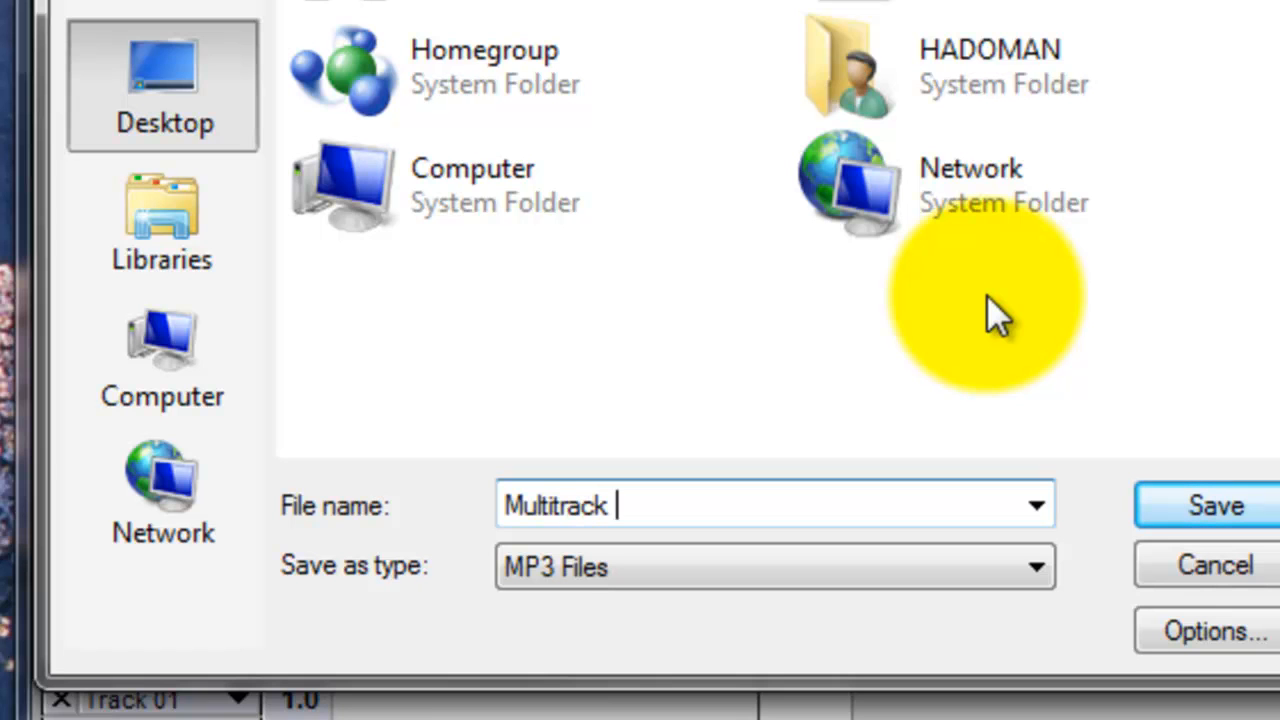
text(Mixdown)
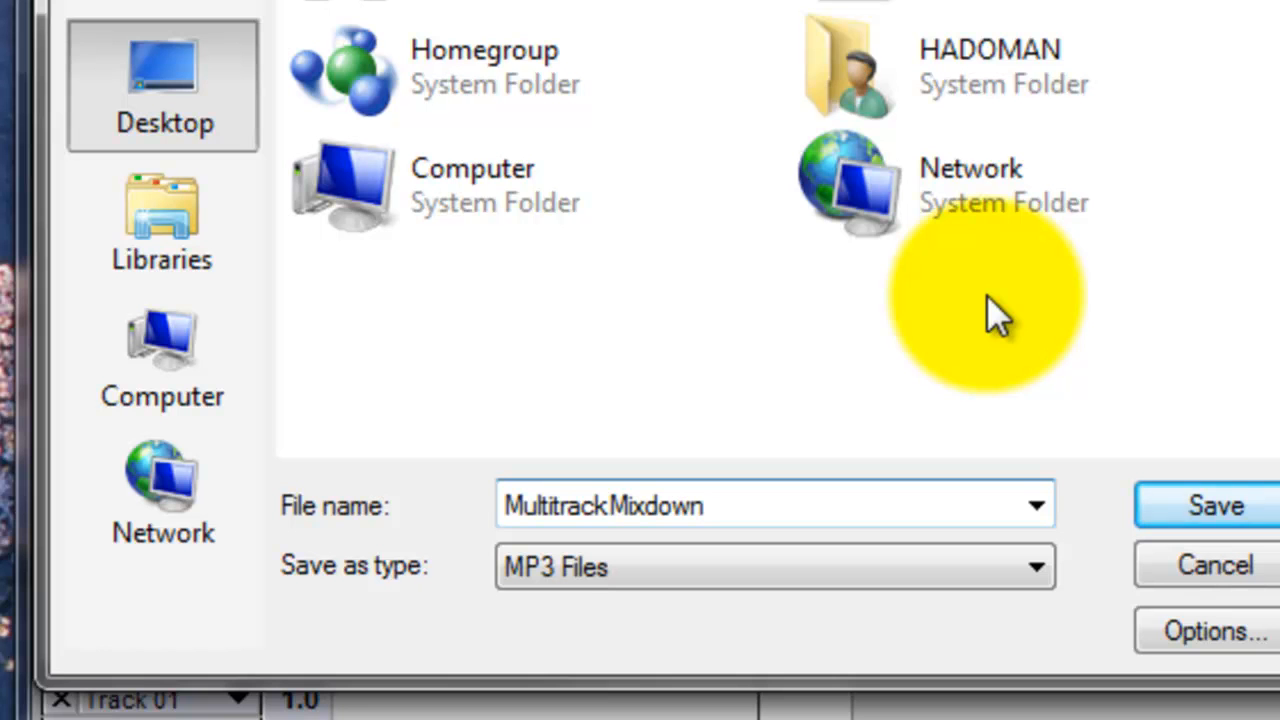
mouse_move(1215, 505)
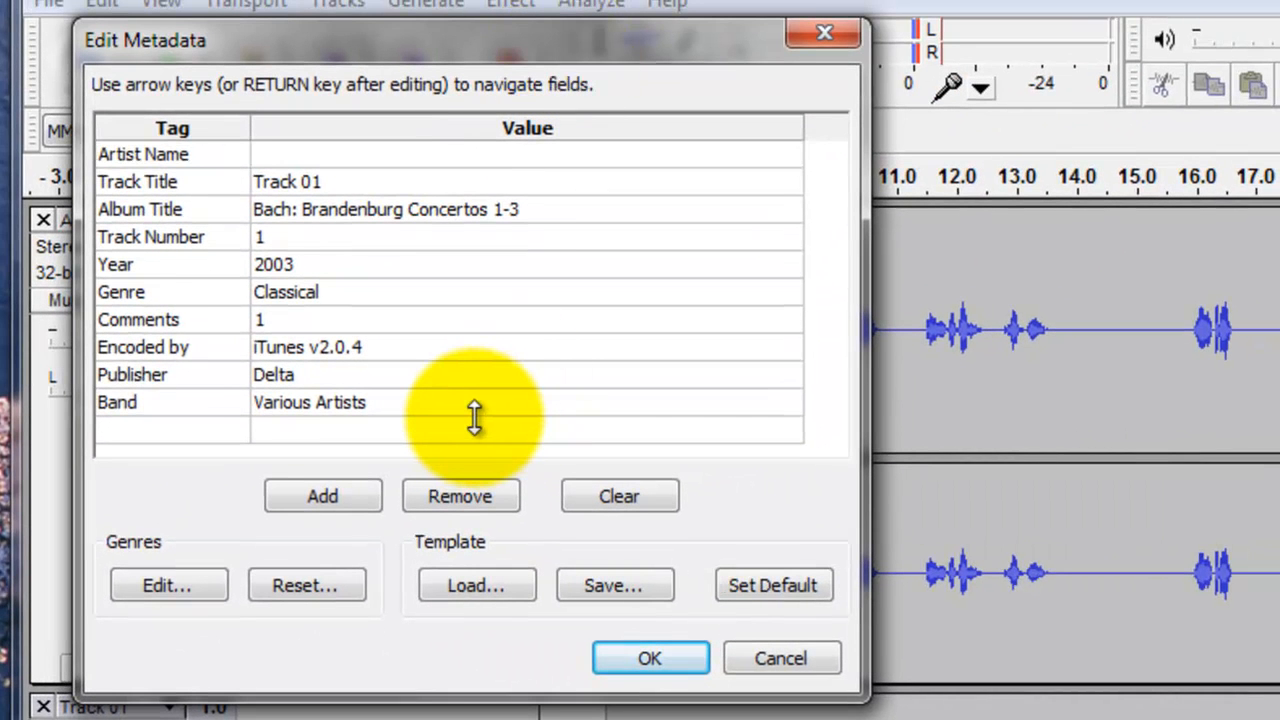
mouse_move(730, 270)
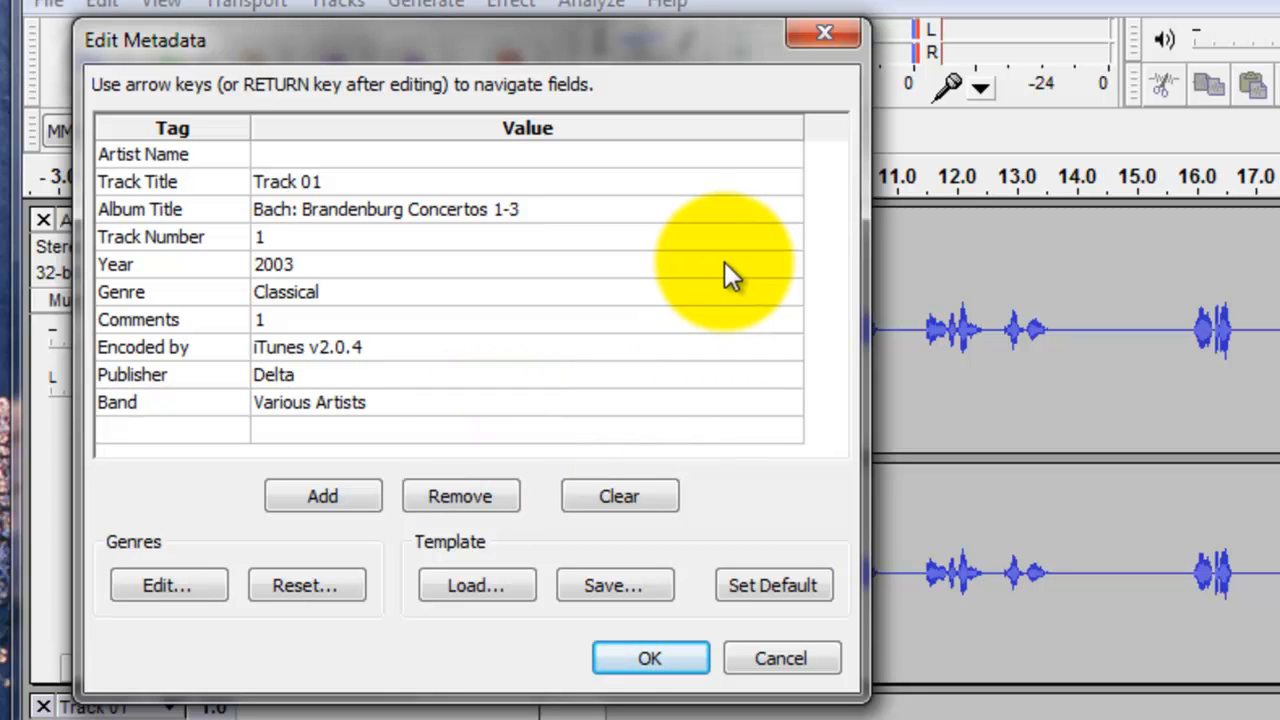
mouse_move(295, 165)
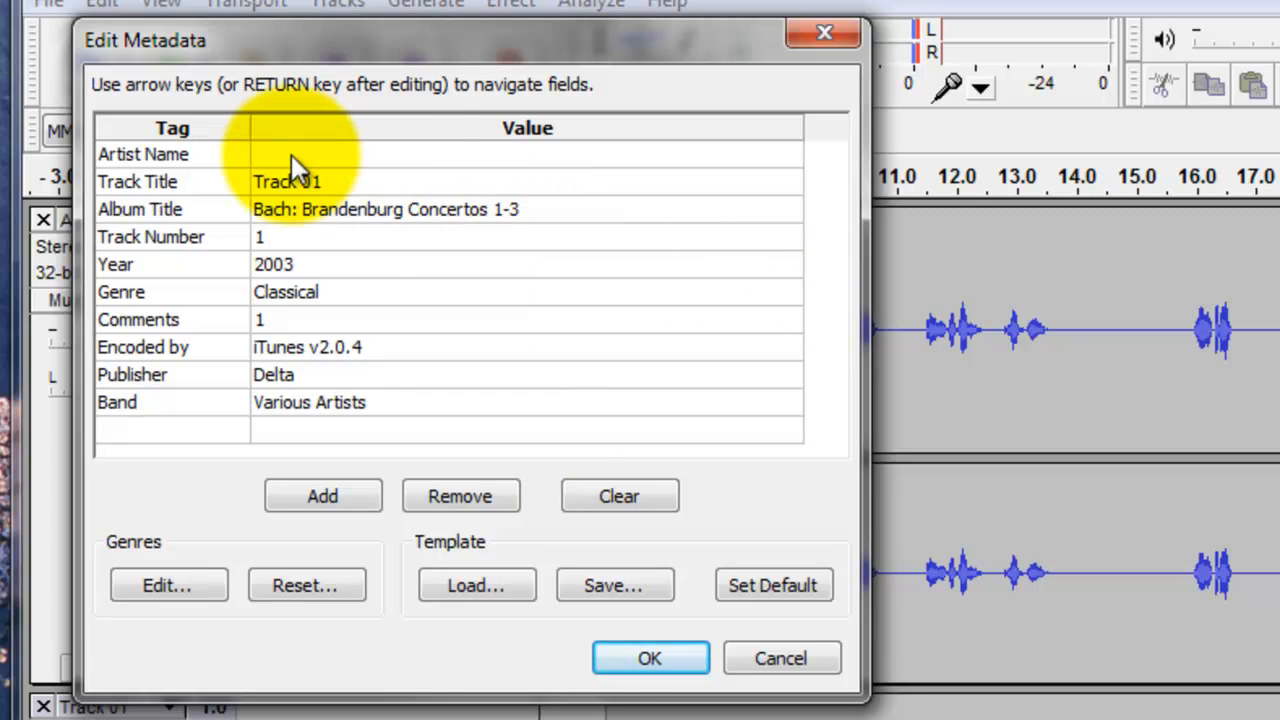
mouse_move(190, 235)
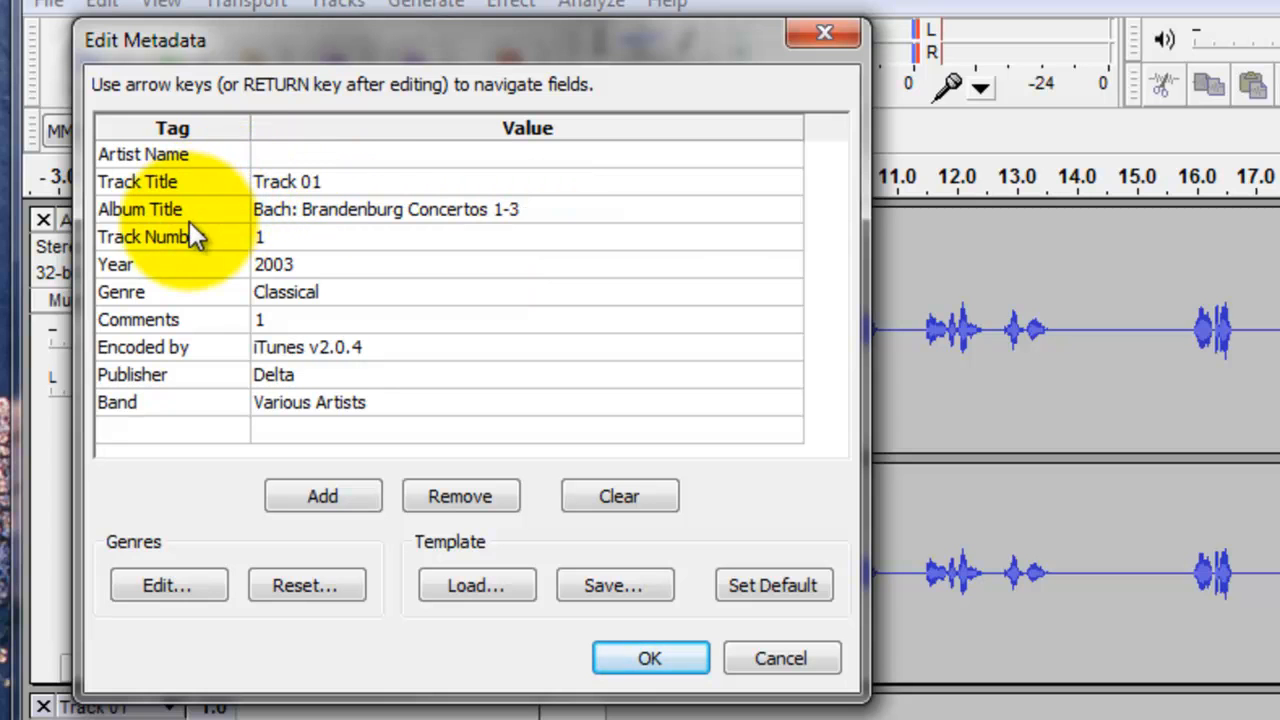
mouse_move(190, 330)
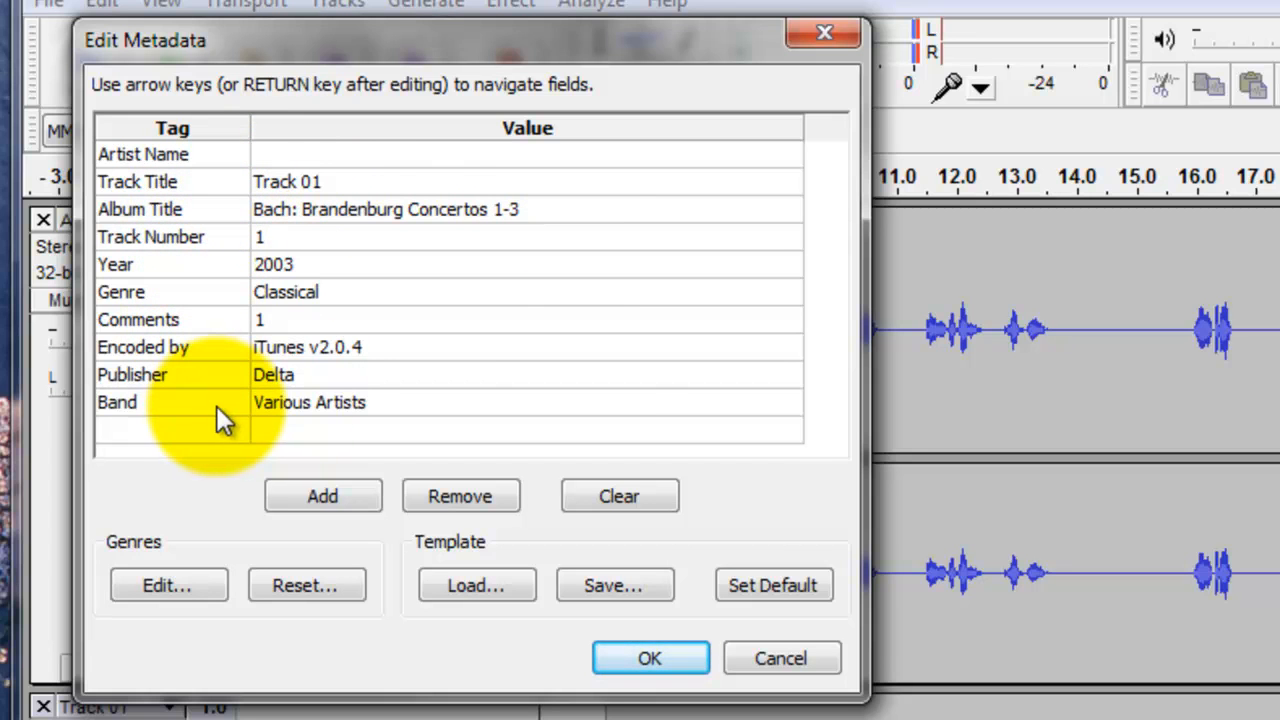
mouse_move(215, 435)
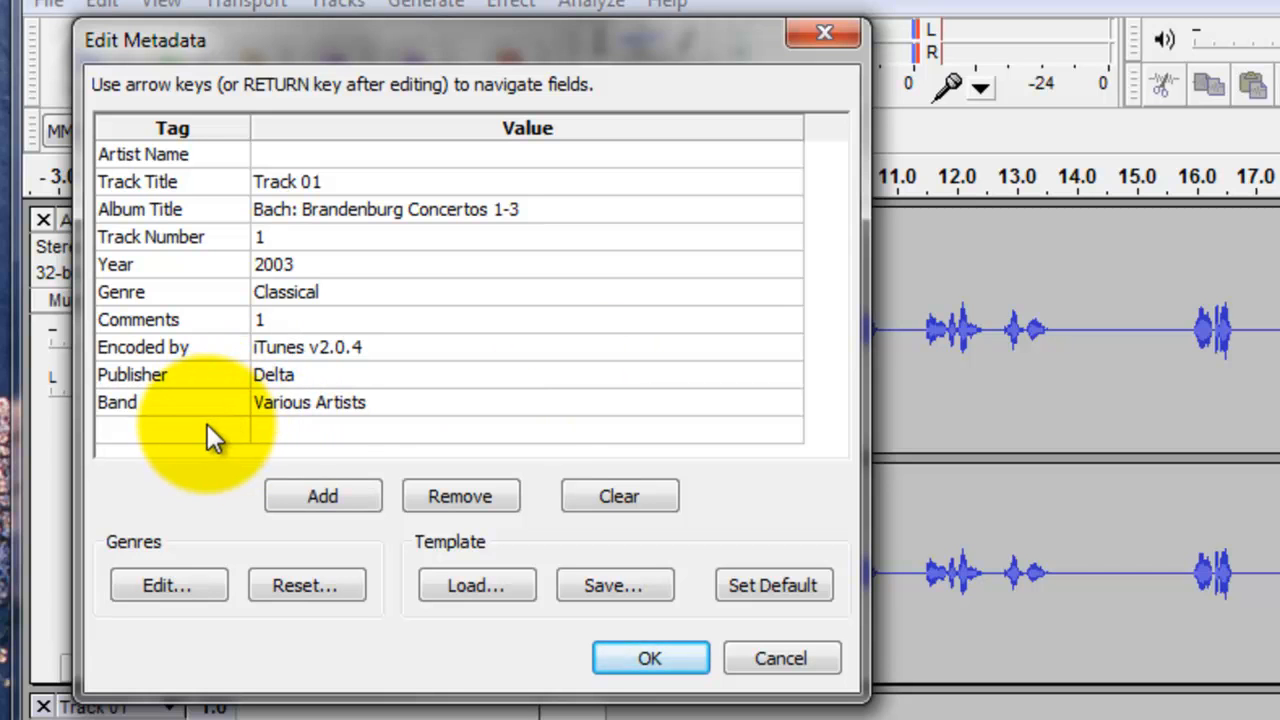
mouse_move(460, 495)
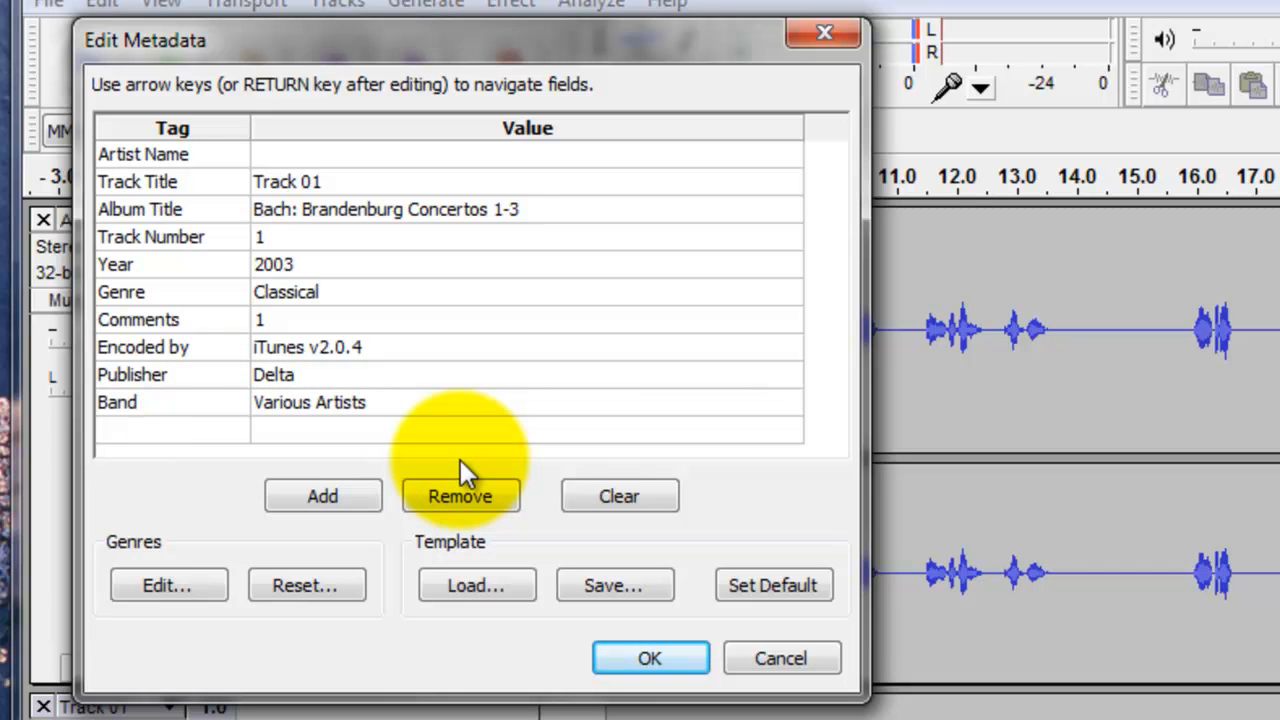
mouse_move(650, 658)
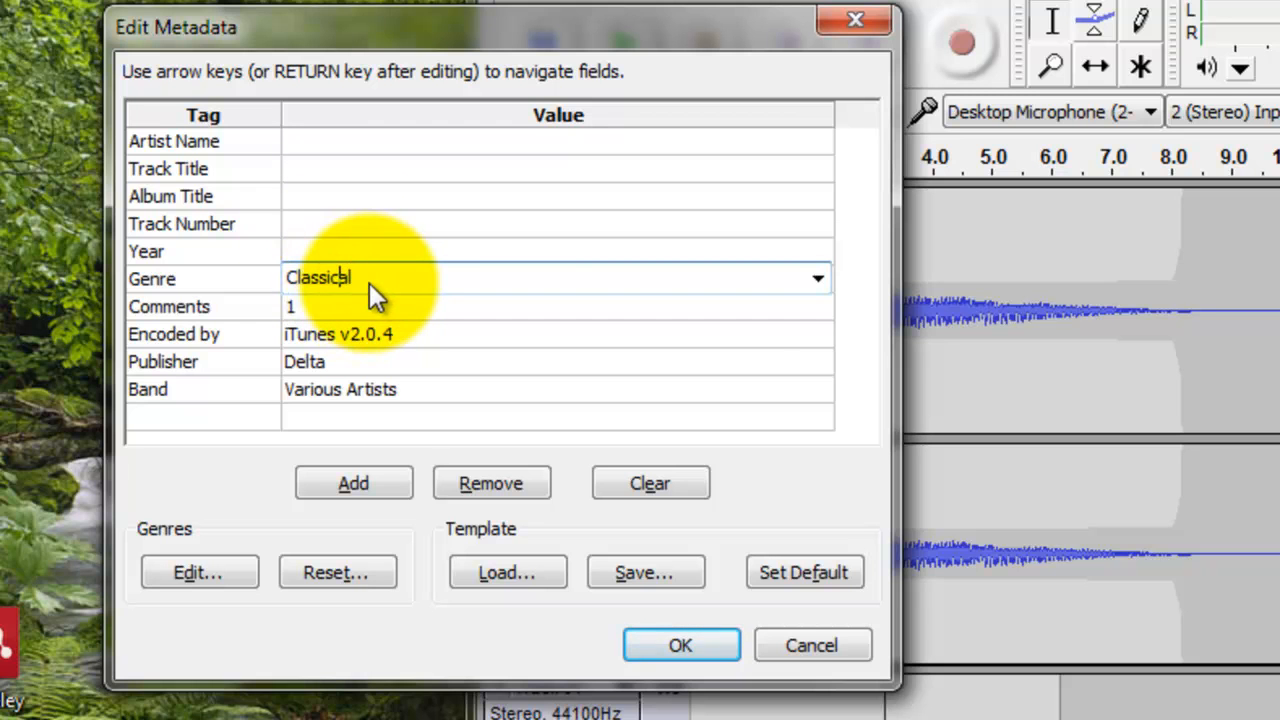
Step: Clear the Genre and other MP3 tag values and confirm the empty metadata
click(817, 278)
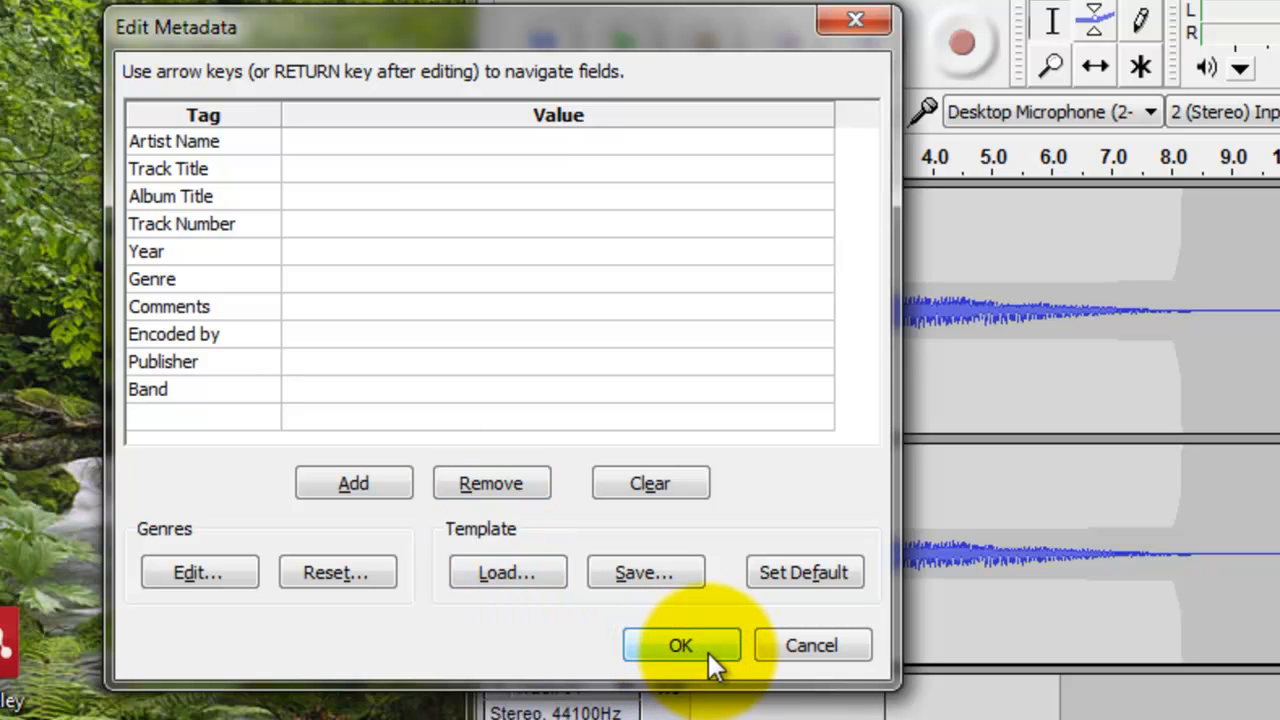
click(680, 645)
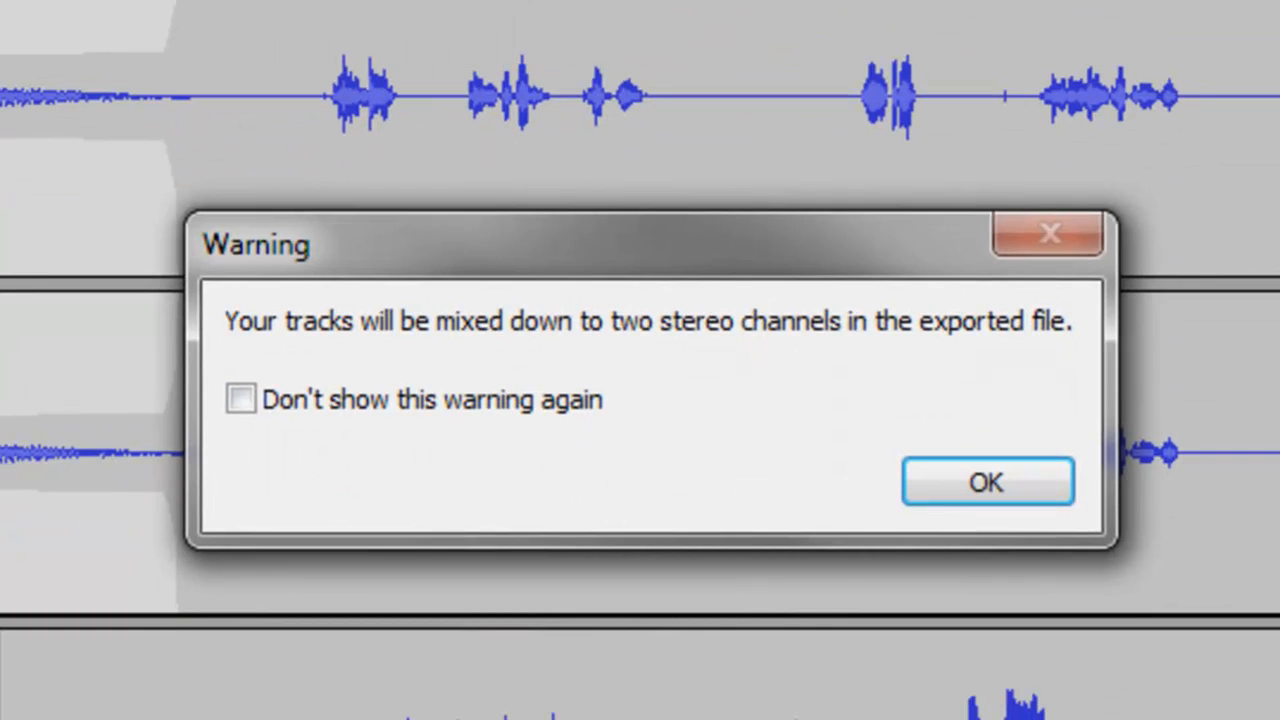
mouse_move(855, 280)
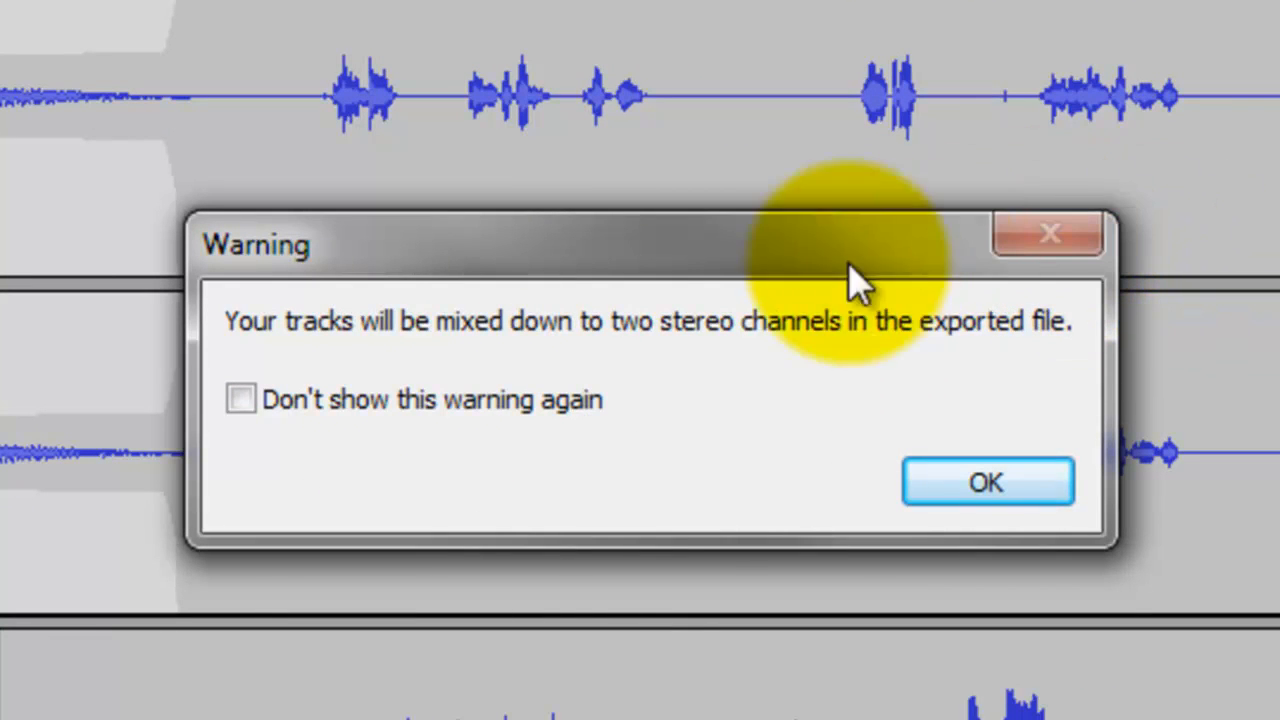
mouse_move(465, 410)
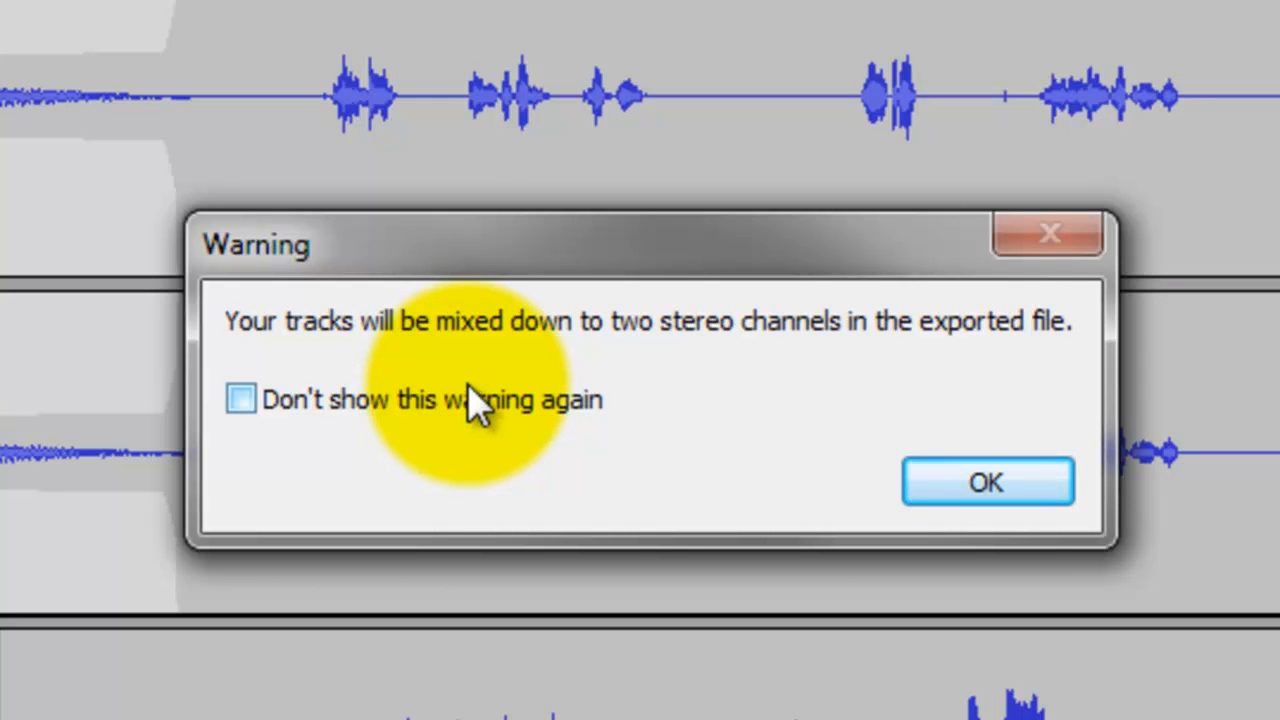
mouse_move(110, 680)
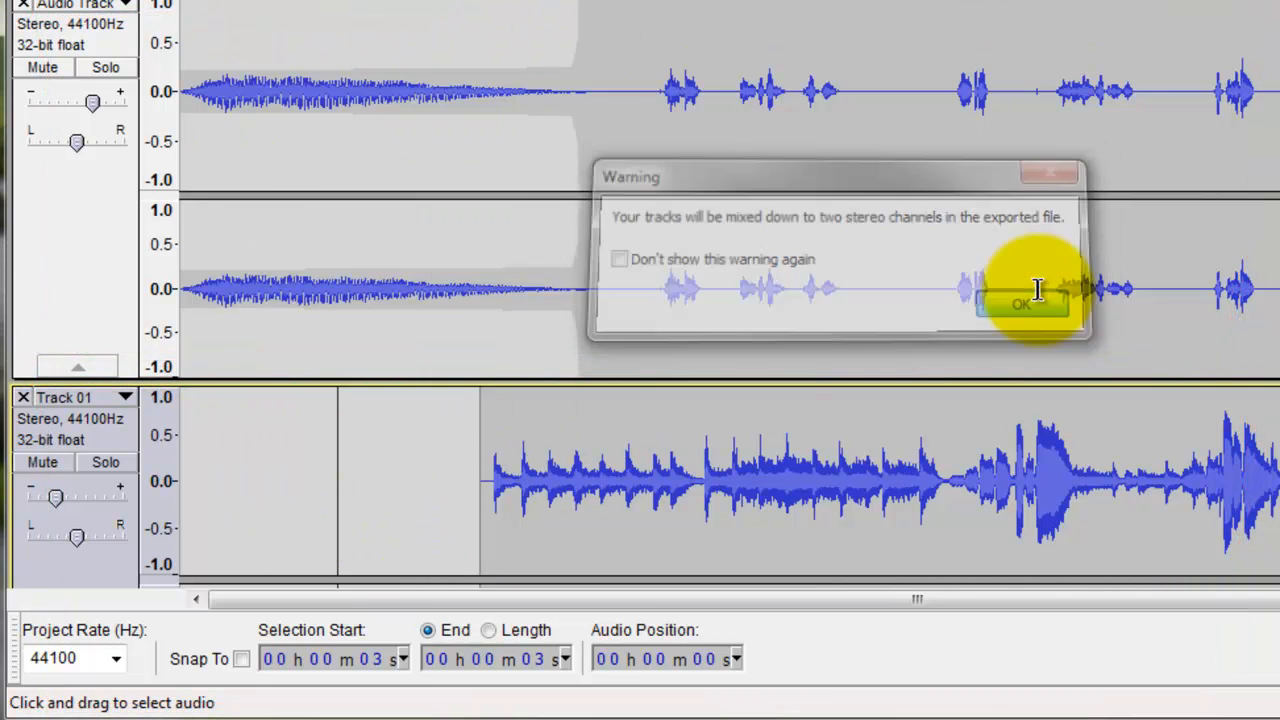
Step: Accept the stereo mixdown warning so the 128 kbps MP3 export begins
click(1020, 304)
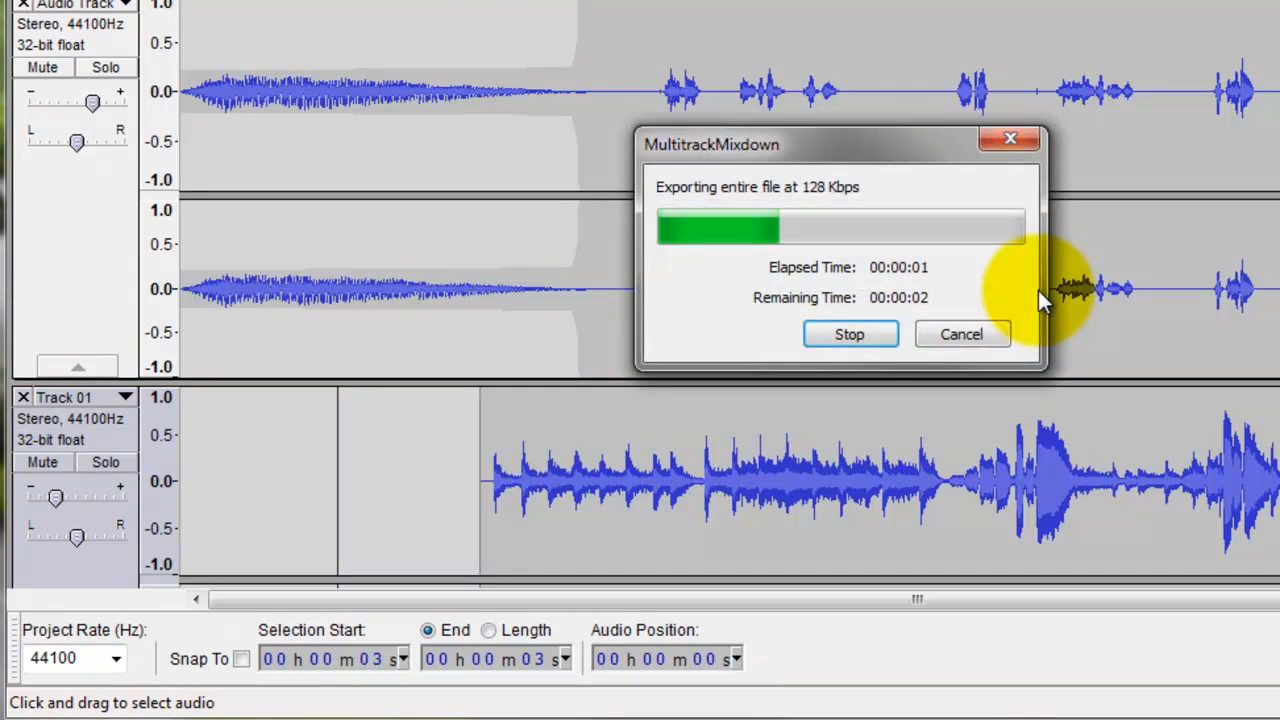